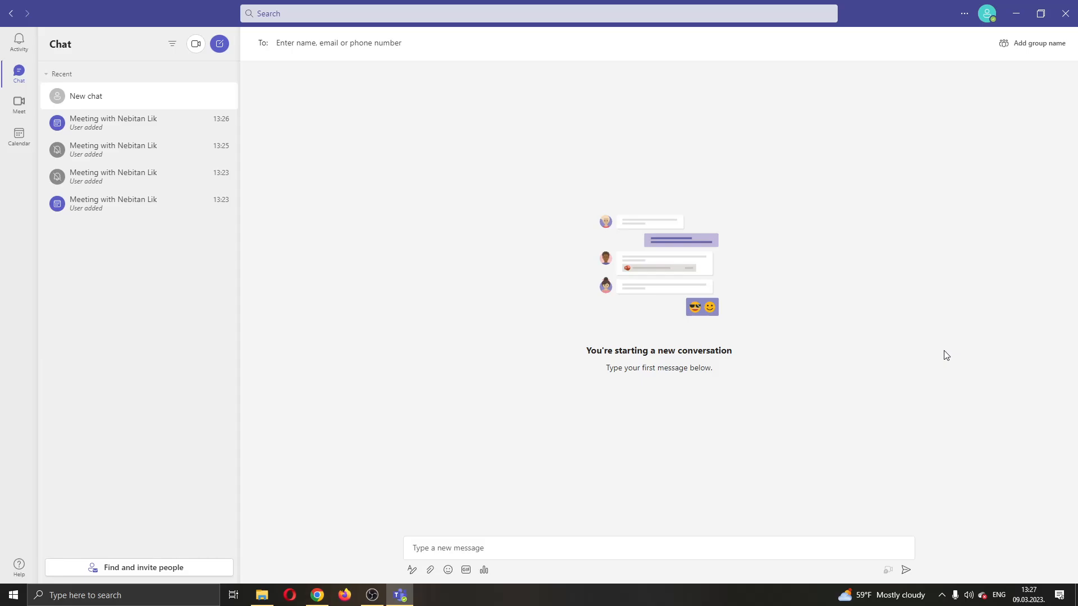
pyautogui.moveTo(865, 355)
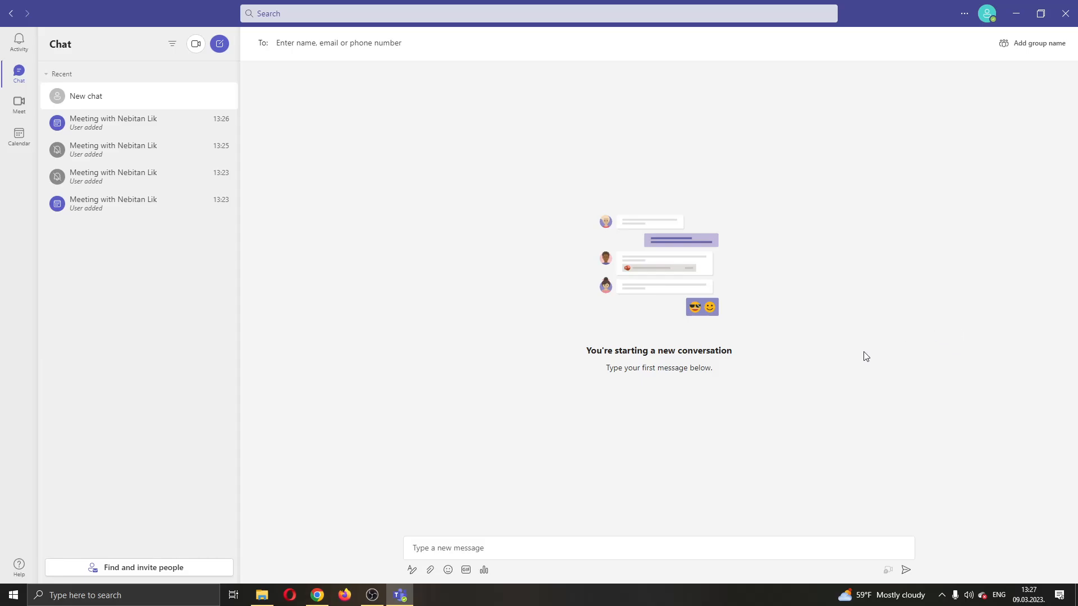
pyautogui.moveTo(891, 251)
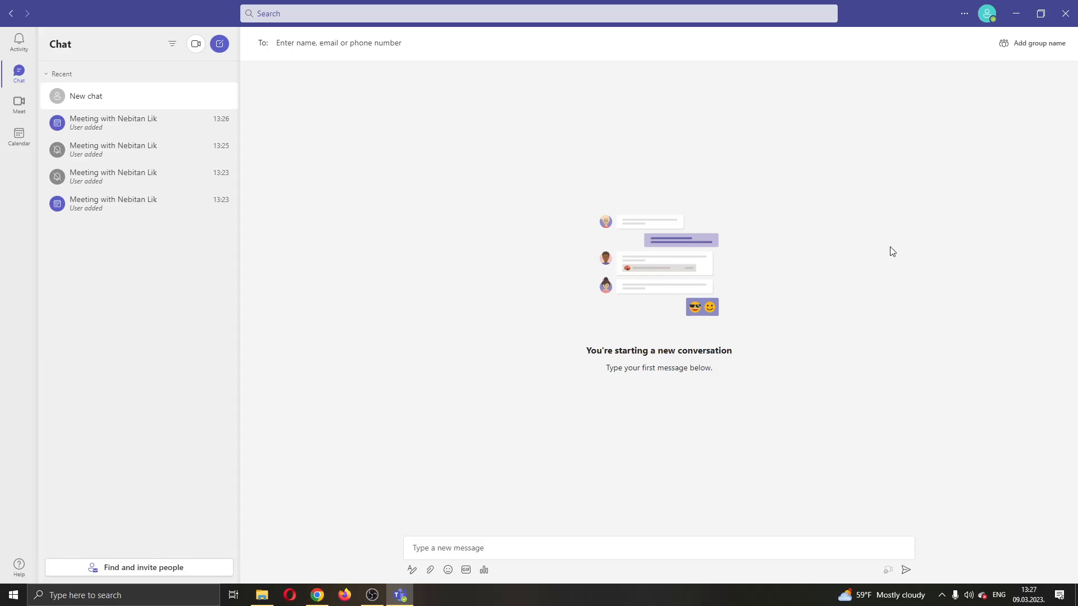
pyautogui.moveTo(881, 250)
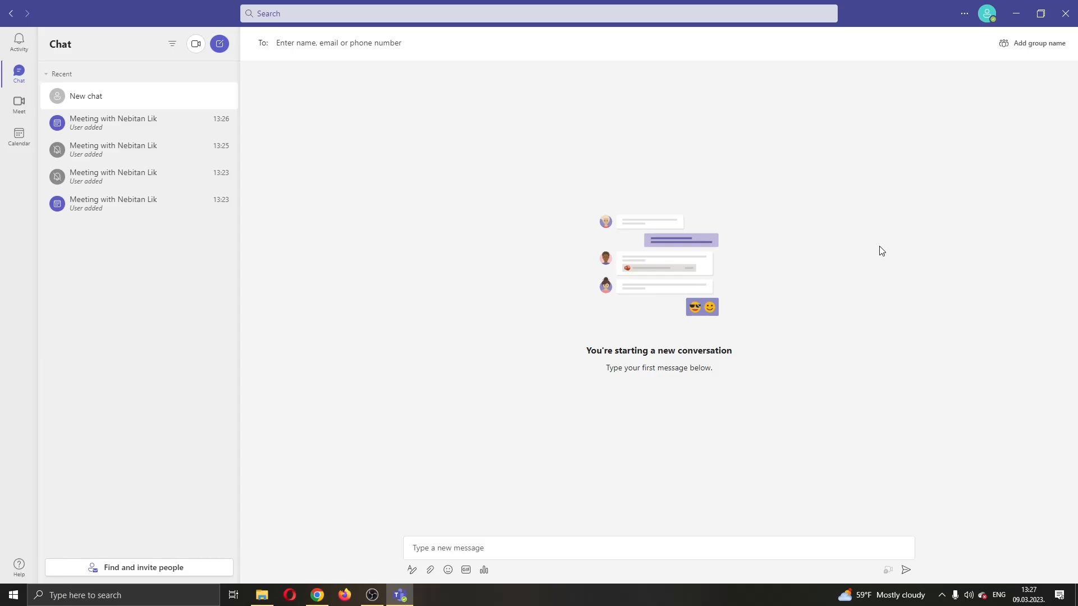
pyautogui.moveTo(890, 251)
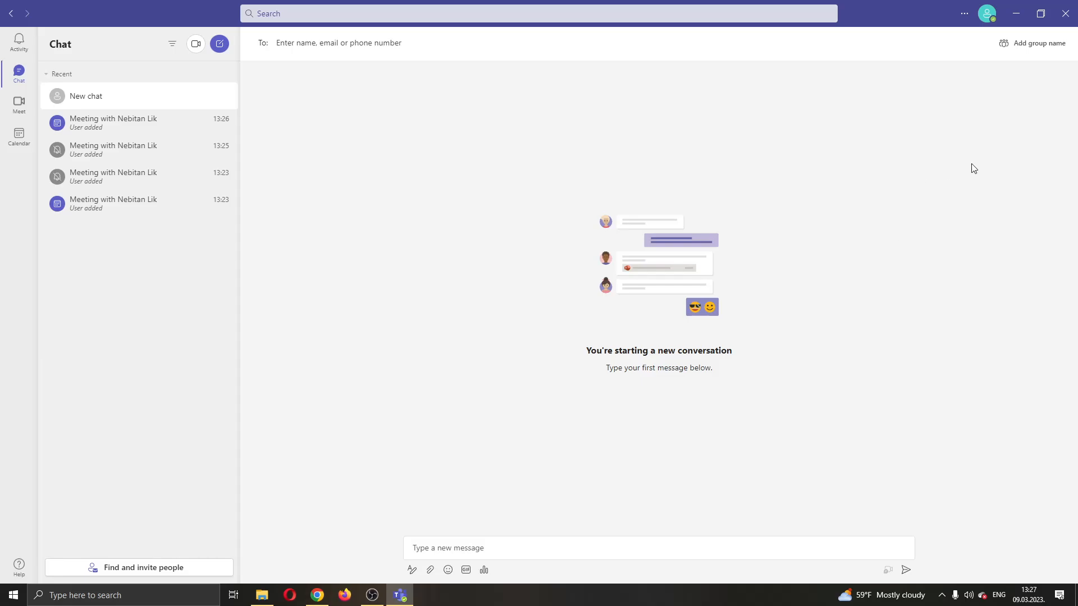
pyautogui.moveTo(689, 134)
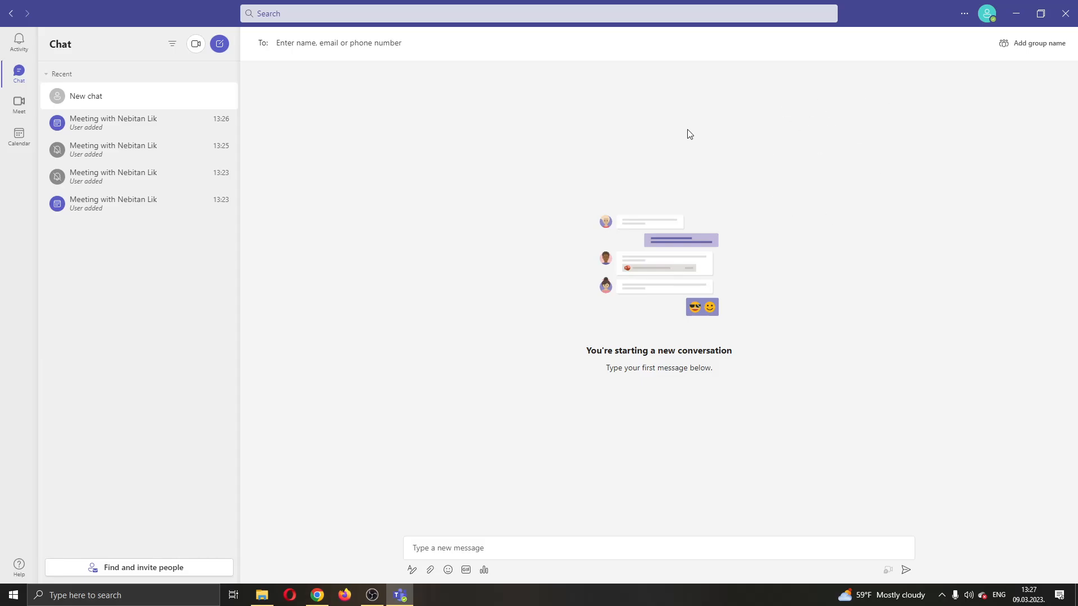
pyautogui.moveTo(408, 33)
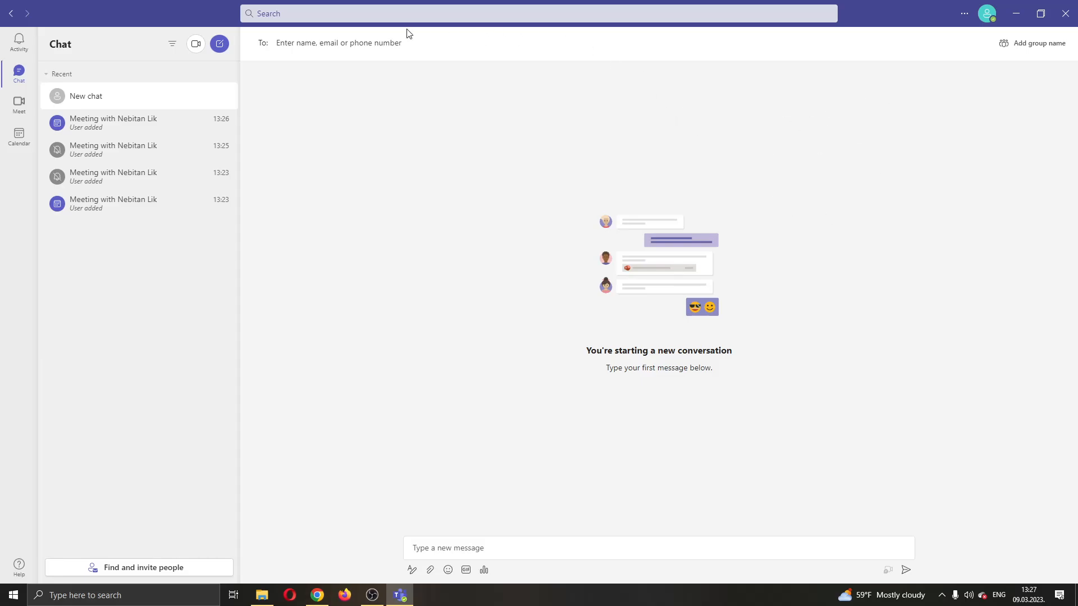
pyautogui.moveTo(268, 98)
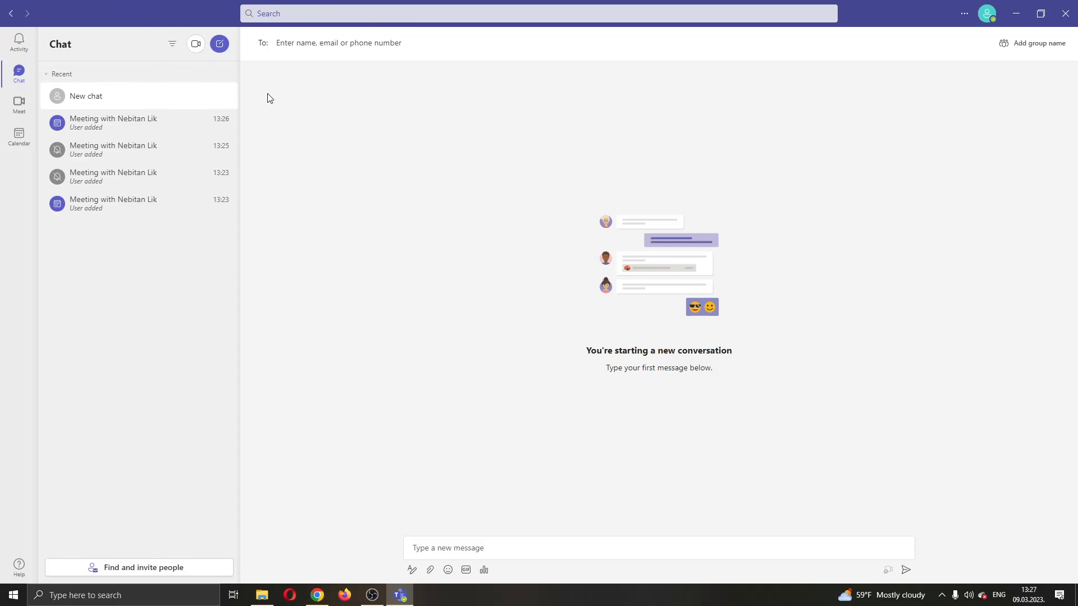
pyautogui.moveTo(646, 215)
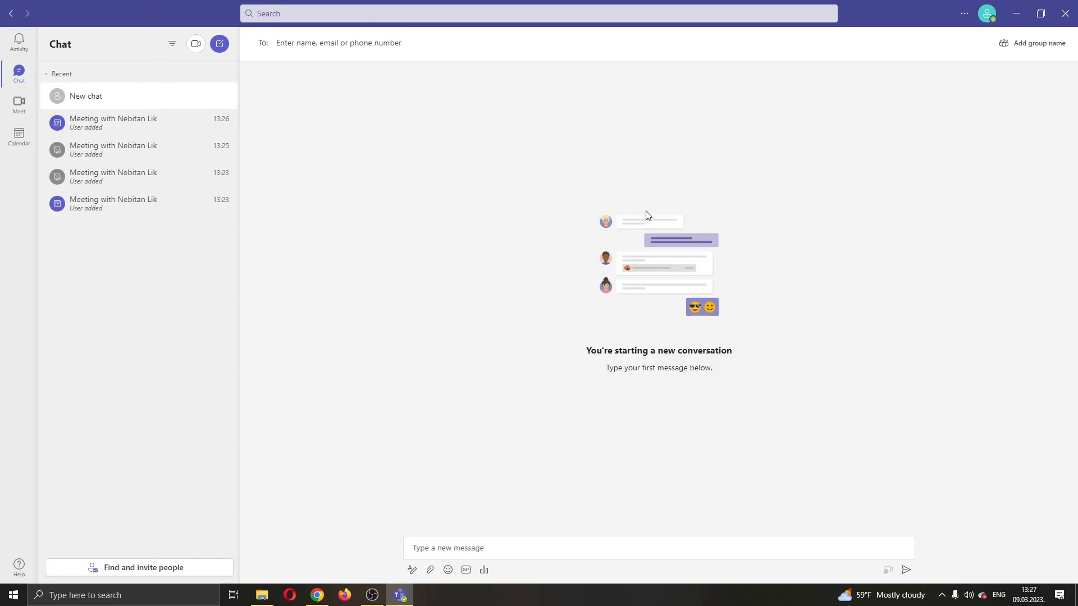
pyautogui.moveTo(685, 244)
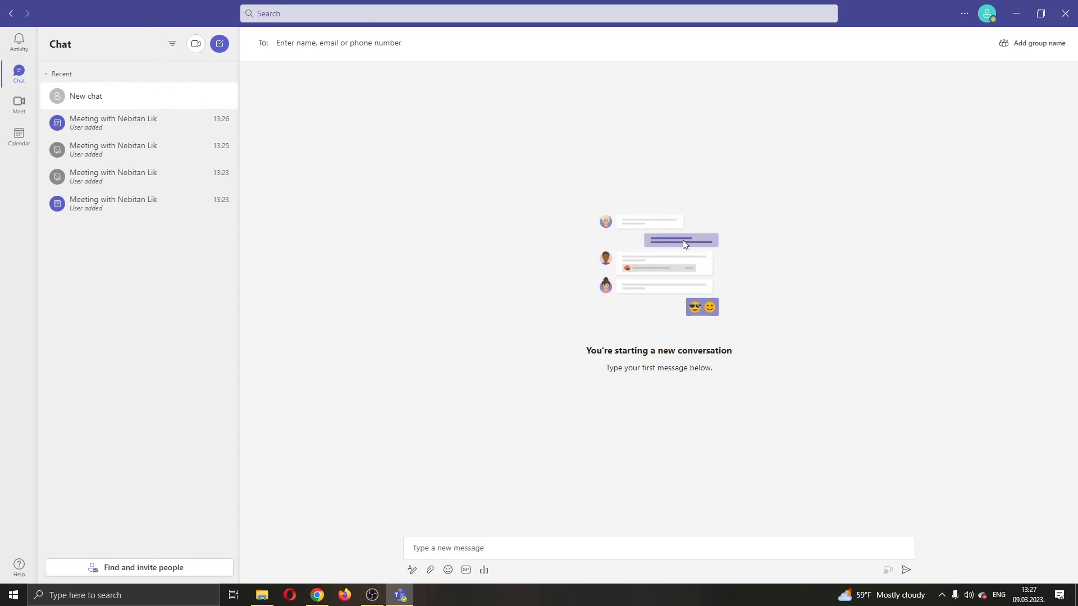
pyautogui.moveTo(485, 234)
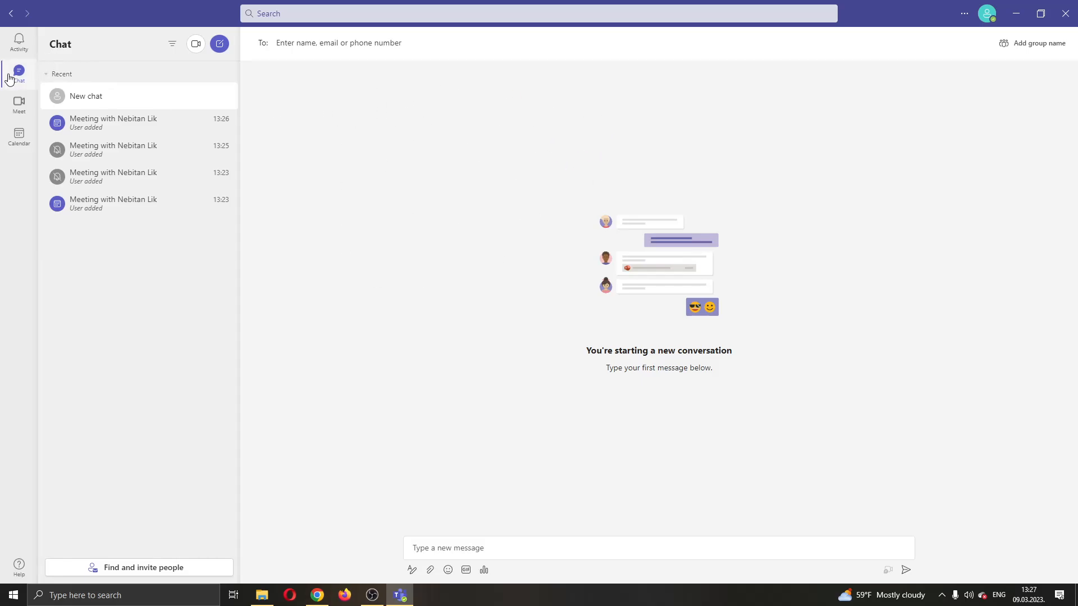
pyautogui.moveTo(18, 135)
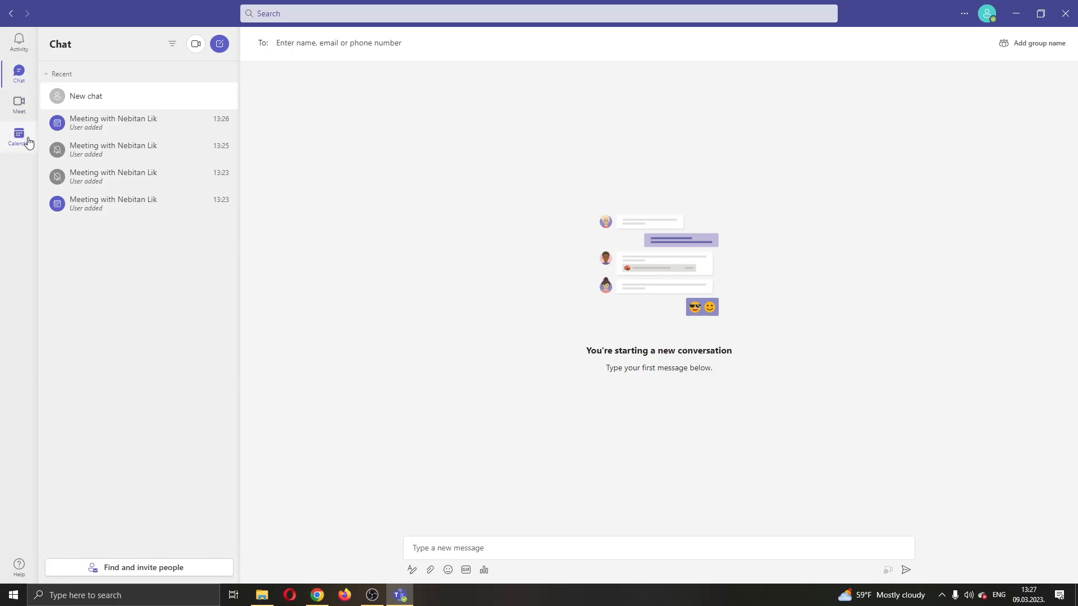
pyautogui.moveTo(356, 178)
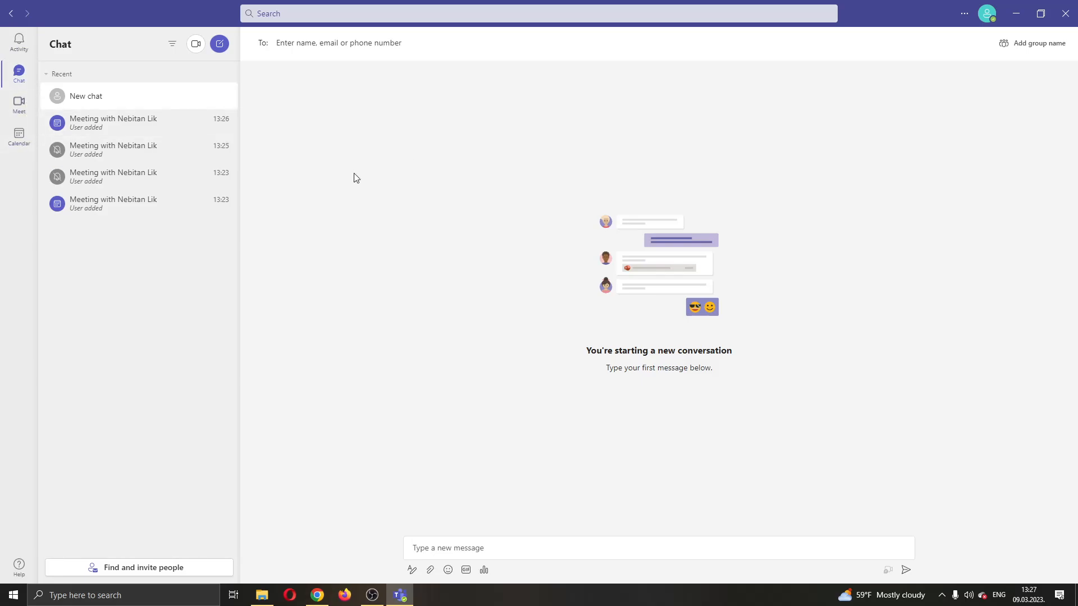
# Start an instant Meet now meeting from the Meet page and dismiss the invite-people prompt.
pyautogui.click(18, 102)
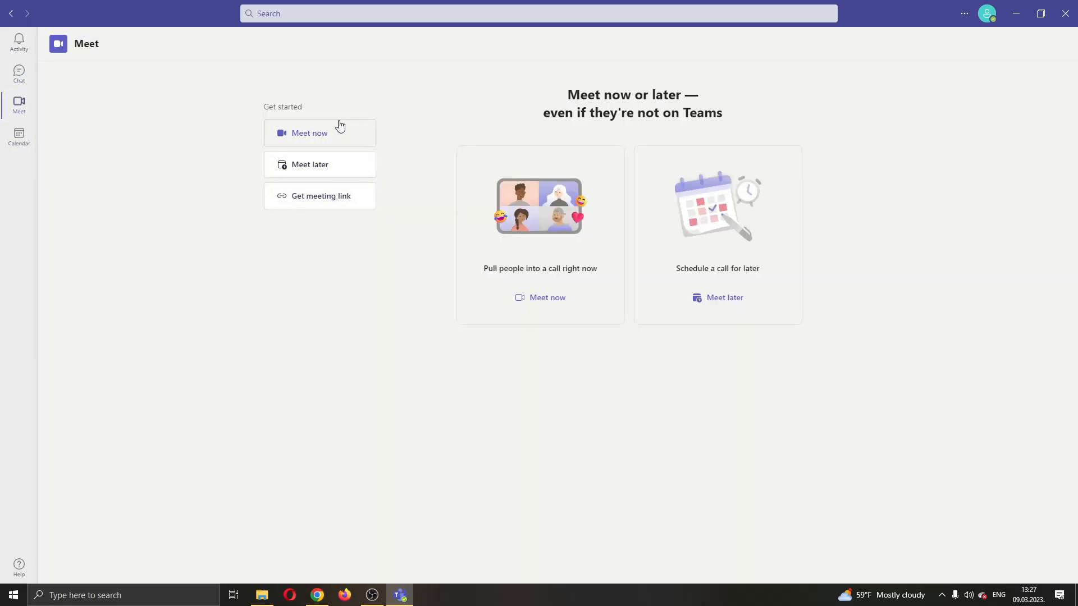
pyautogui.moveTo(336, 124)
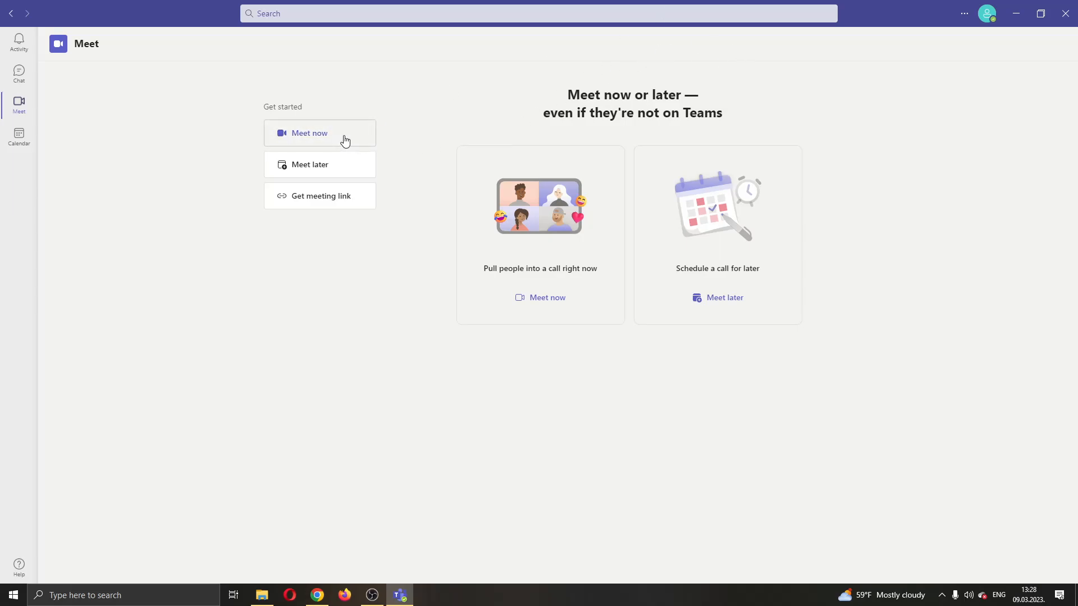
pyautogui.click(309, 132)
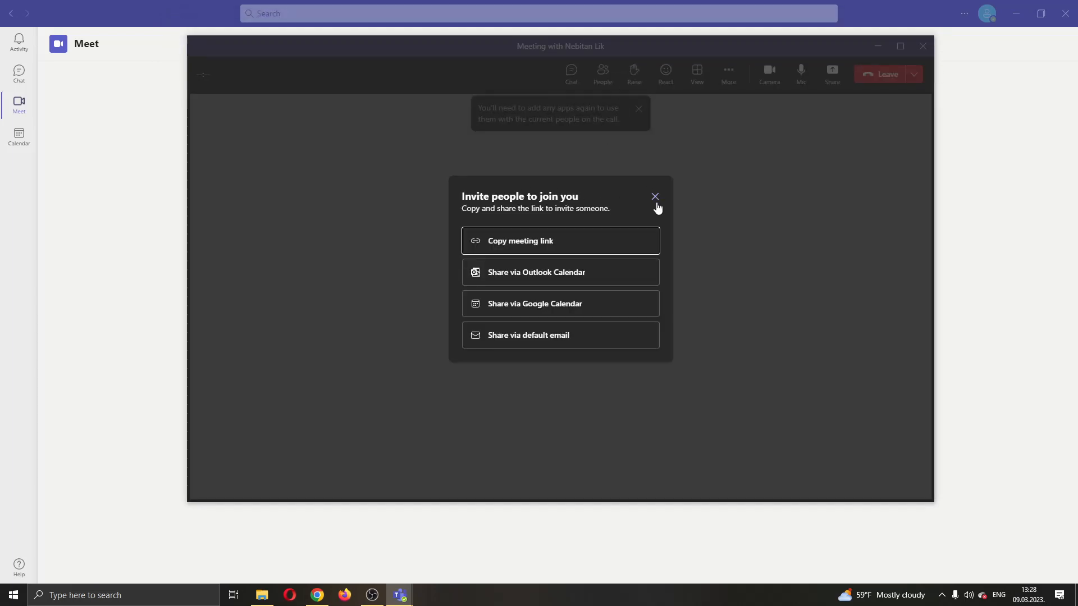
pyautogui.click(602, 74)
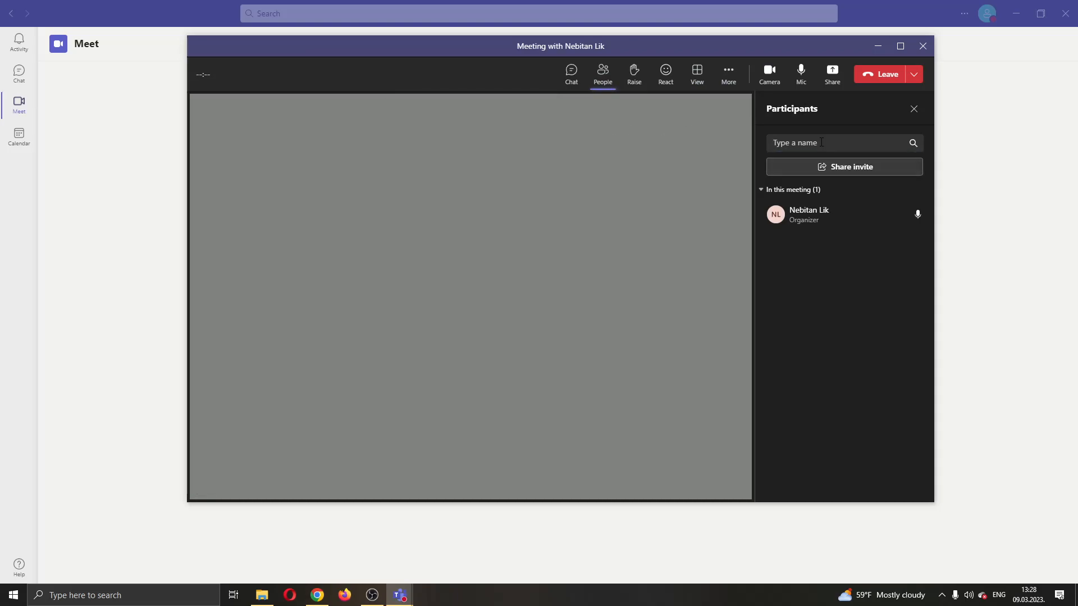
pyautogui.moveTo(913, 110)
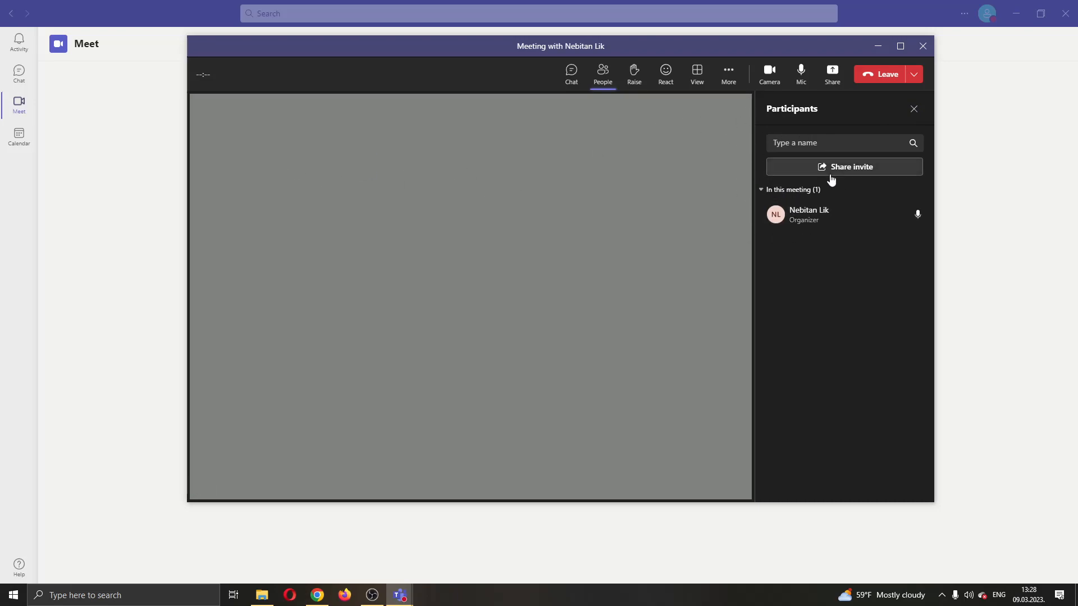
pyautogui.moveTo(830, 122)
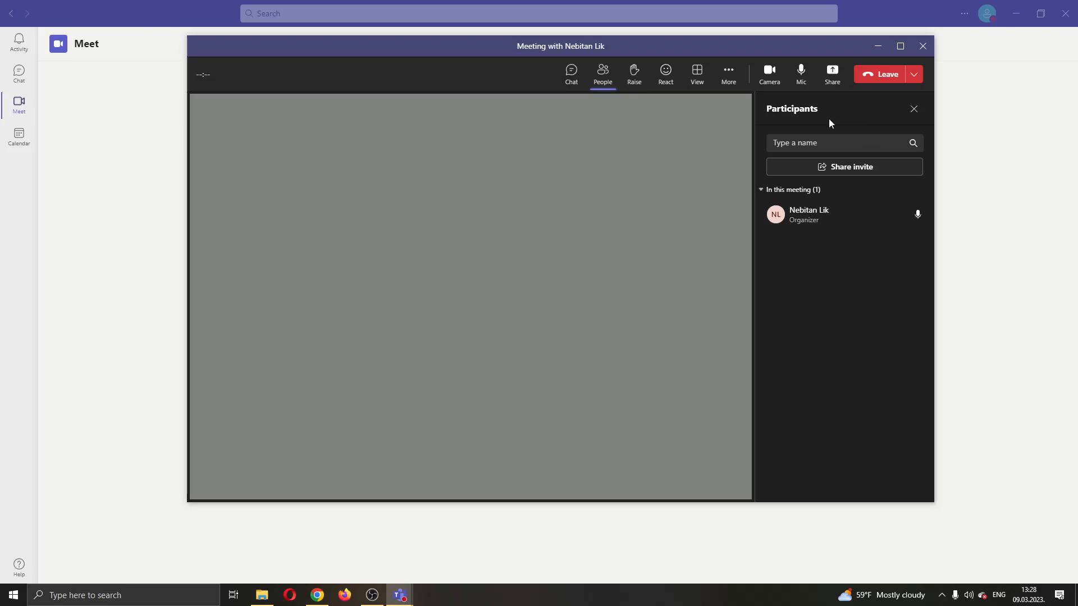
pyautogui.moveTo(670, 134)
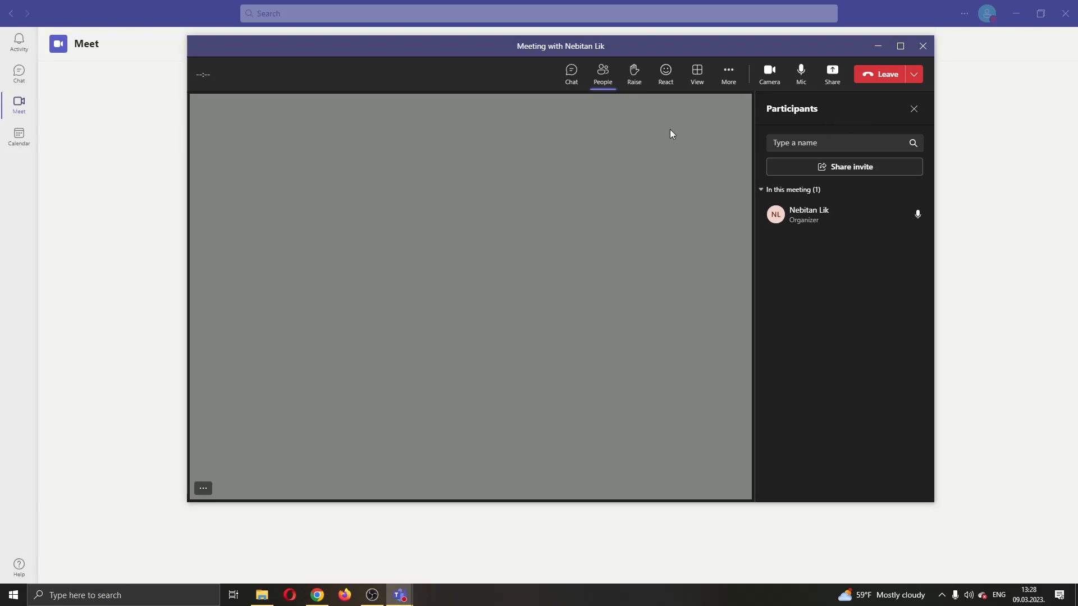
pyautogui.moveTo(628, 118)
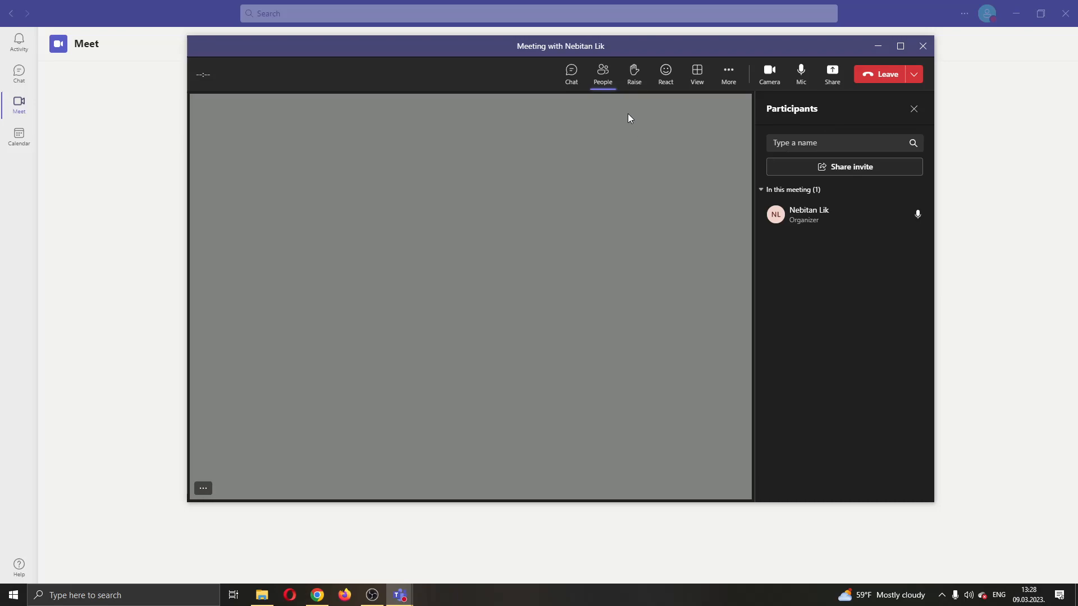
pyautogui.moveTo(602, 74)
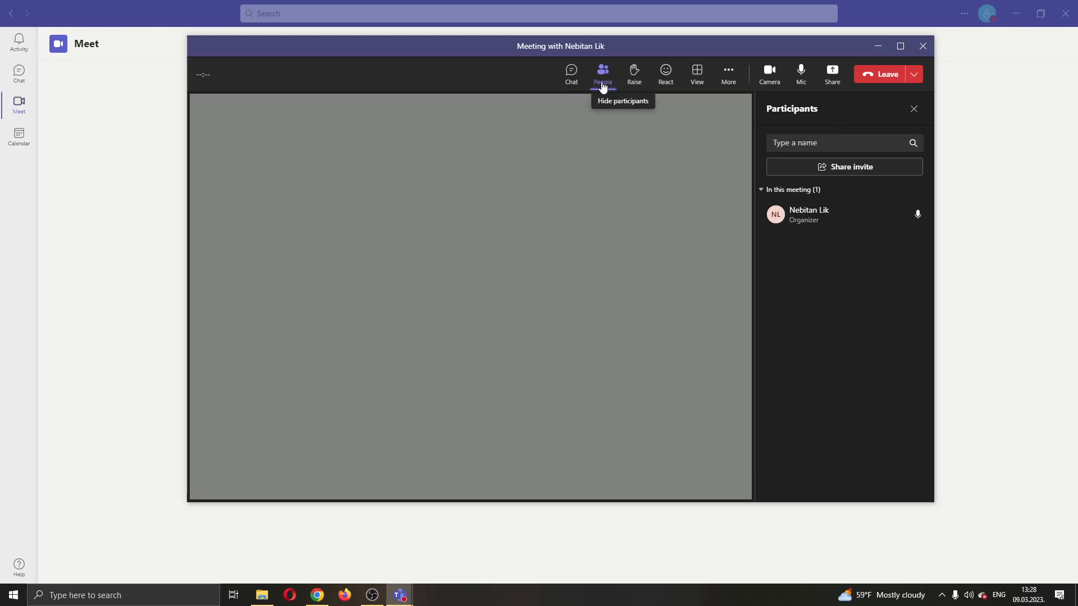
pyautogui.click(603, 74)
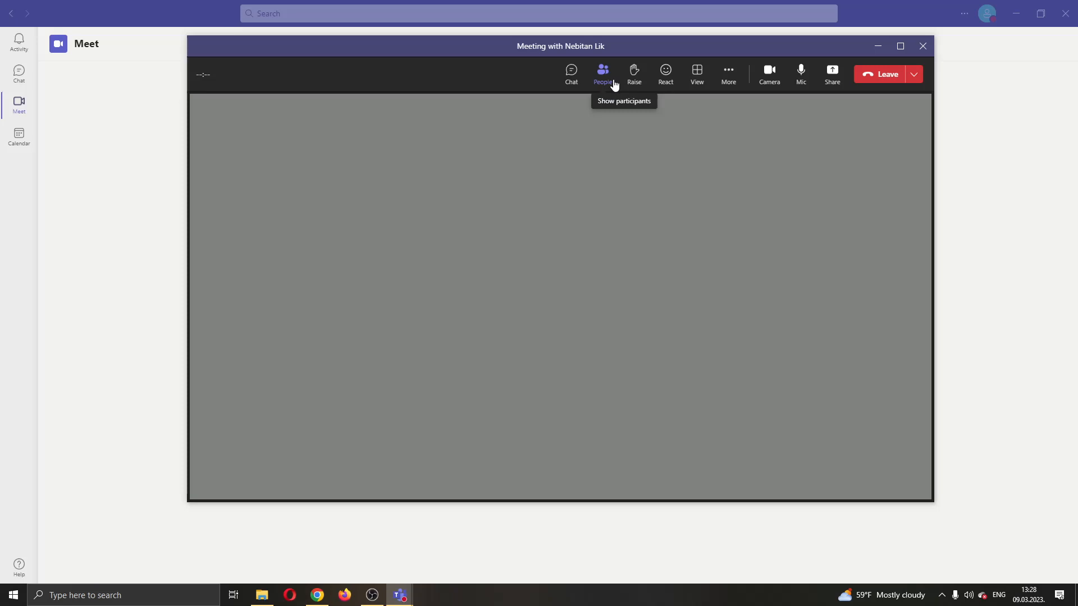
pyautogui.click(602, 75)
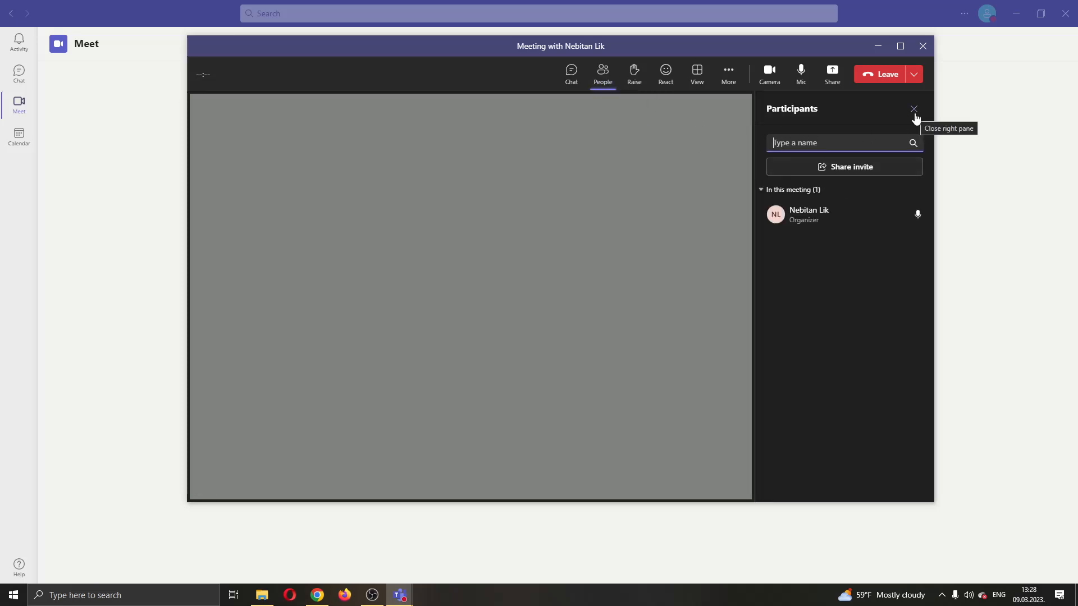
pyautogui.click(913, 108)
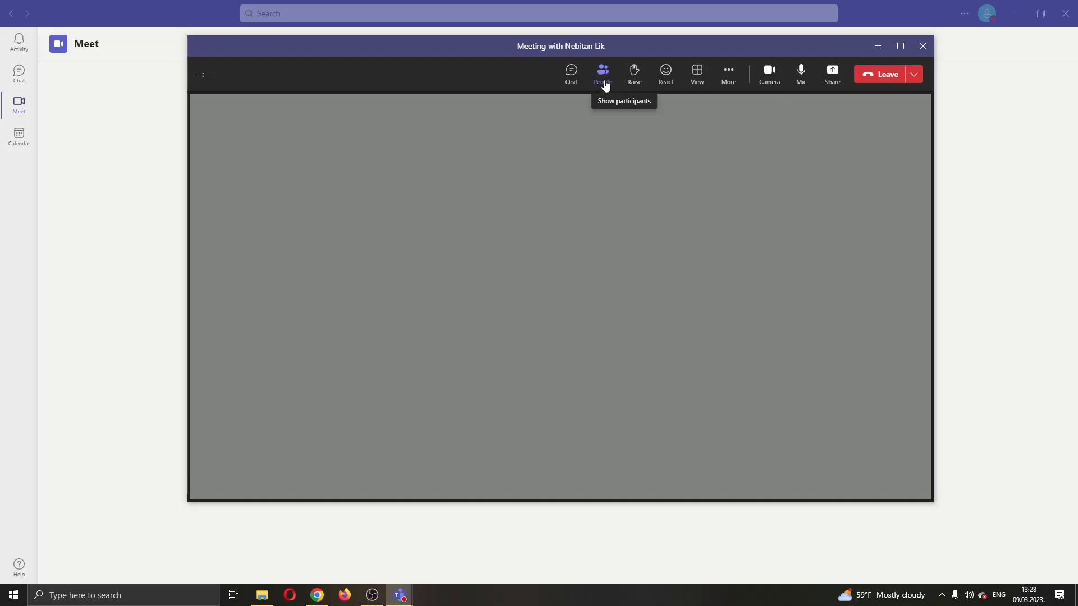
pyautogui.click(602, 74)
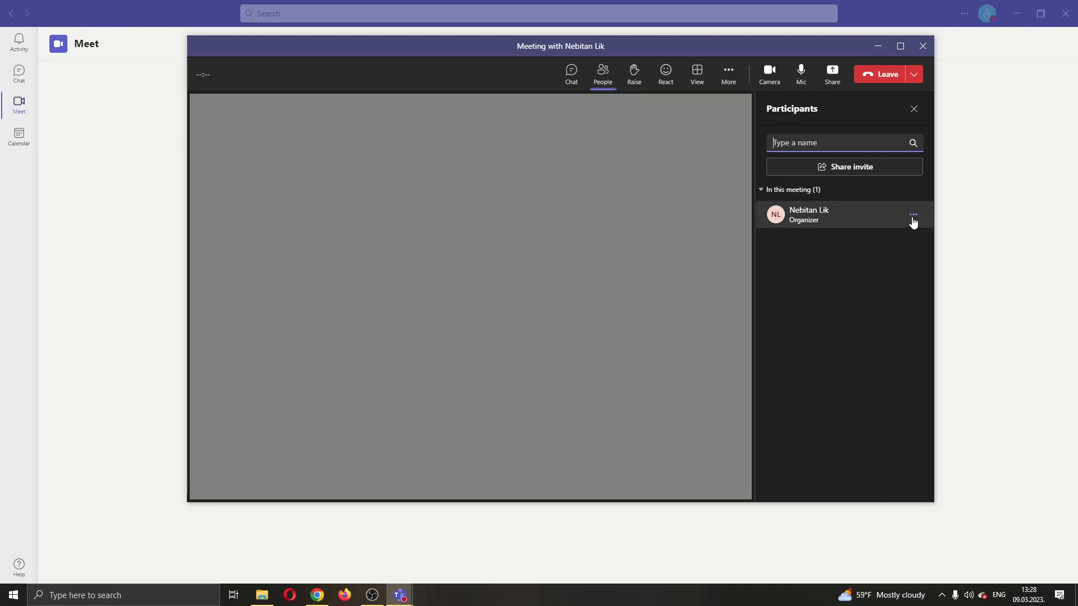
pyautogui.moveTo(912, 214)
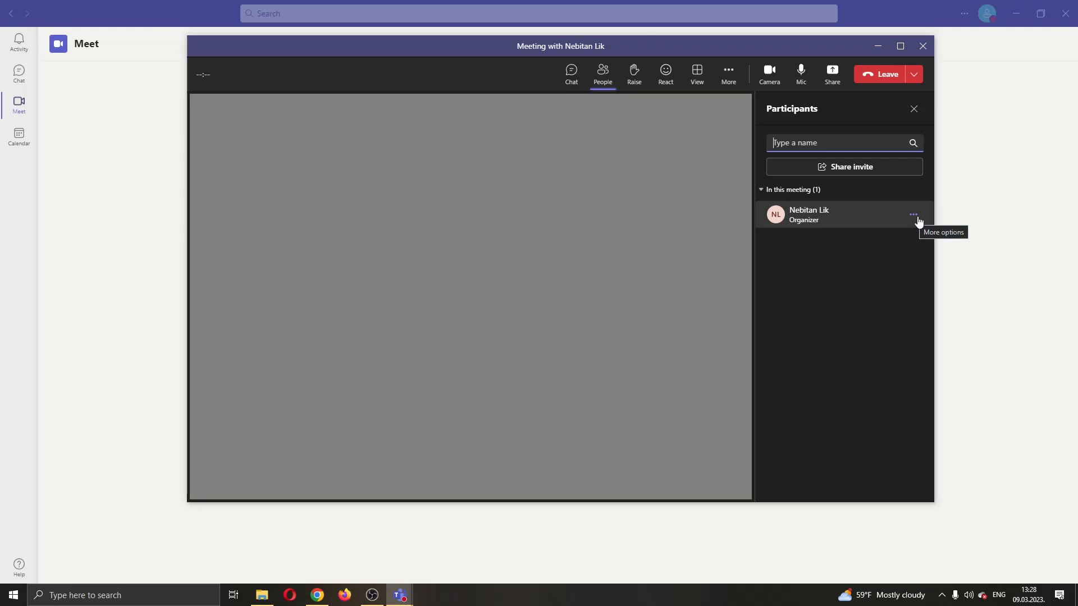
# Open and dismiss the organizer's More options menu, then close the Participants pane.
pyautogui.click(913, 214)
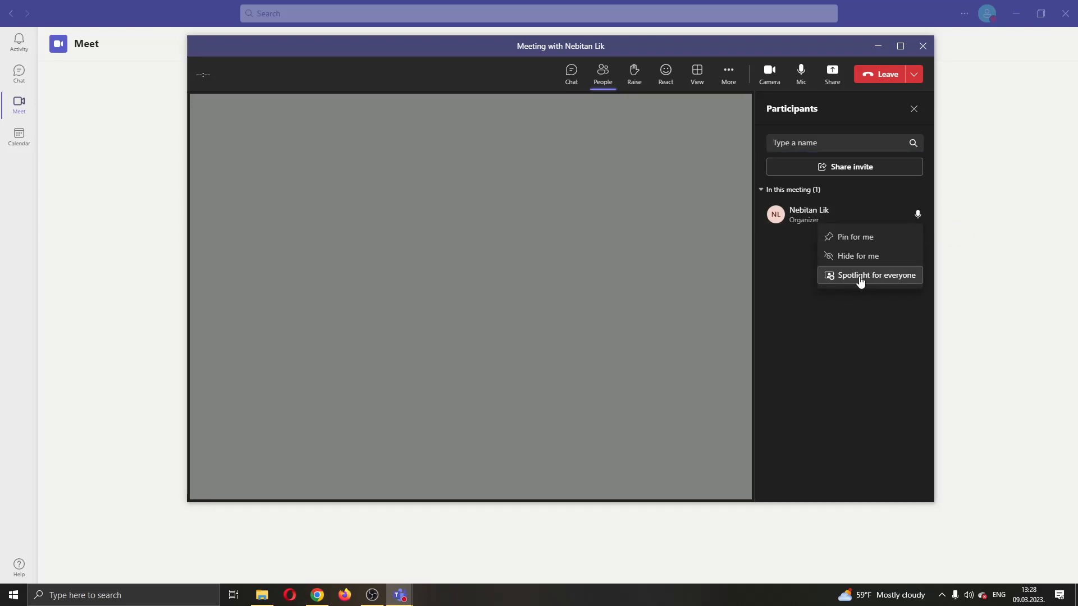
pyautogui.moveTo(861, 275)
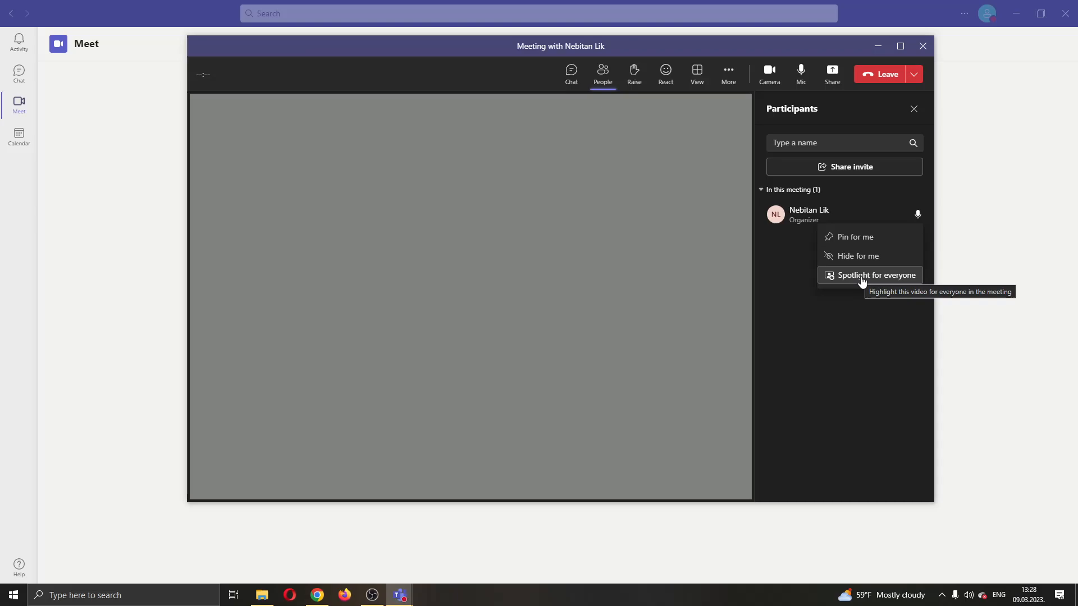
pyautogui.moveTo(858, 256)
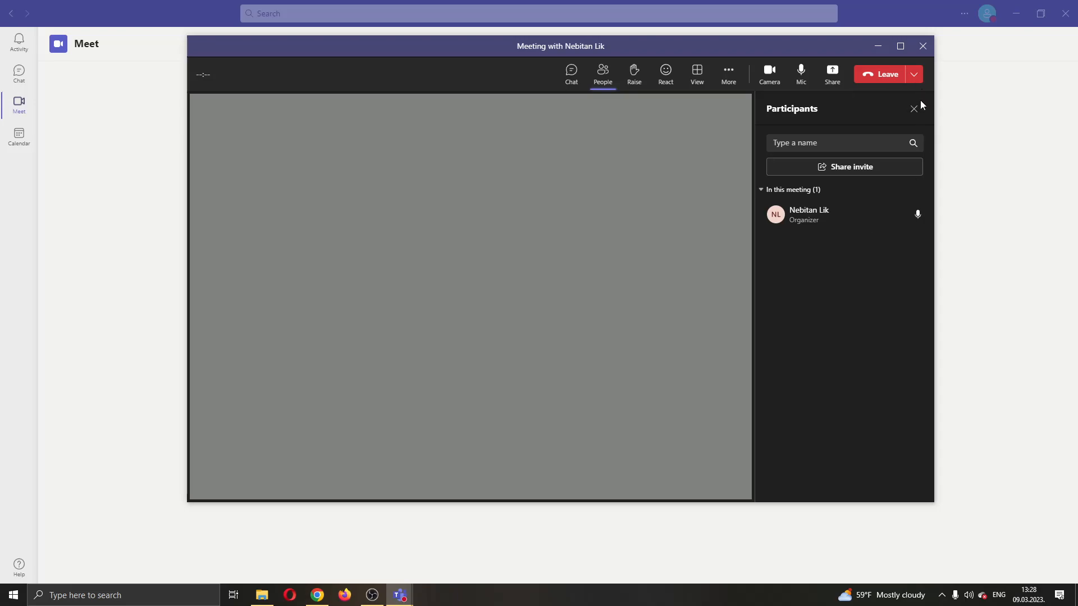
pyautogui.click(913, 108)
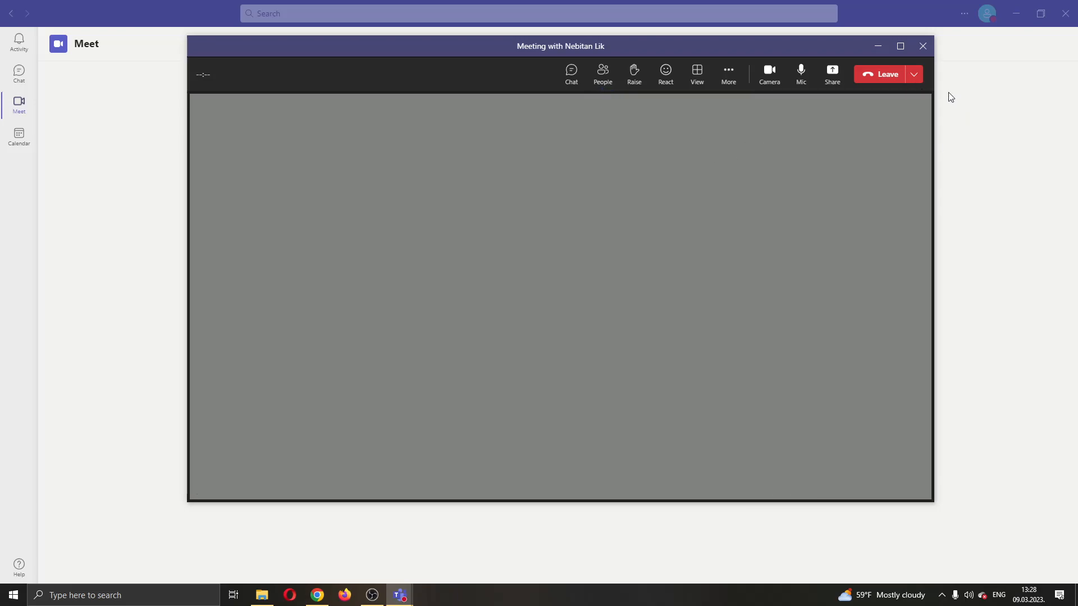